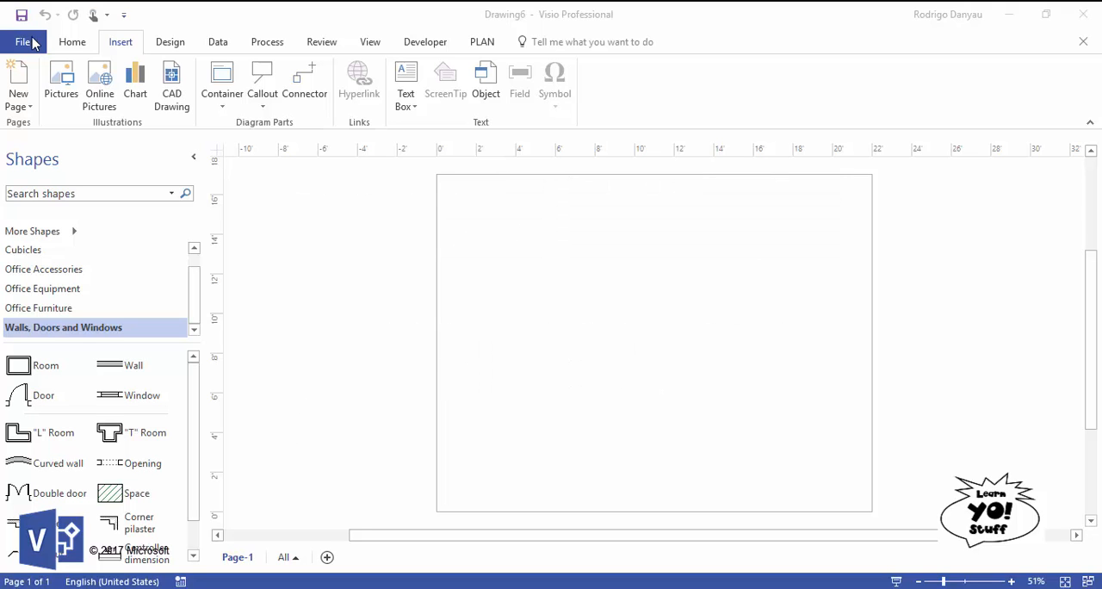
Show the backstage Info page for the blank Drawing6 diagram
{"action": "left_click", "coordinate": [23, 41]}
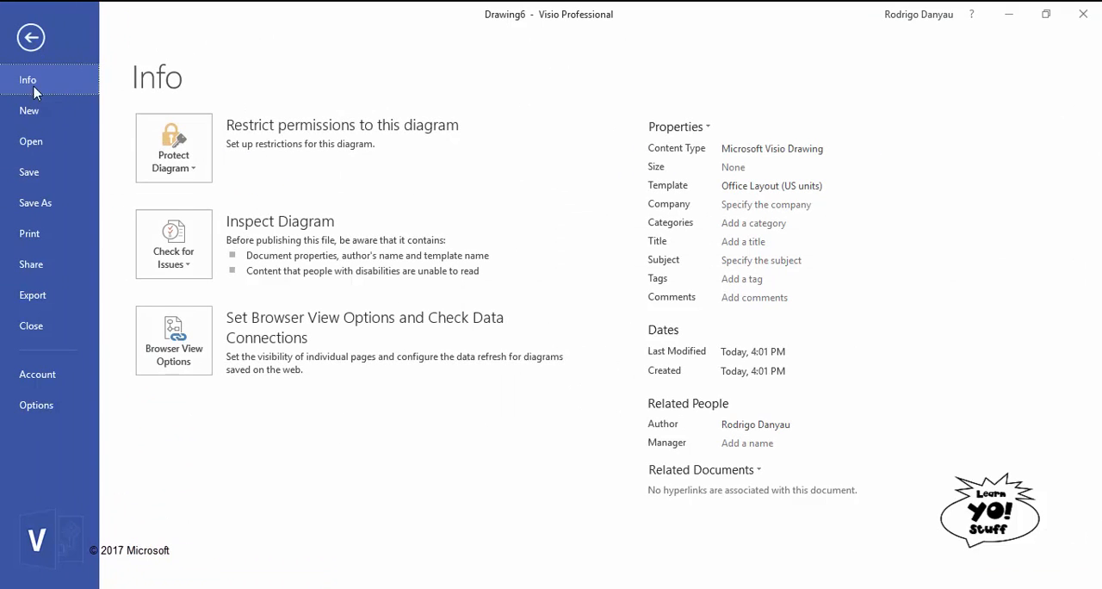
Scroll the featured templates toward Office Layout to start the Drawing7 floor plan with a Room shape
{"action": "left_click", "coordinate": [30, 110]}
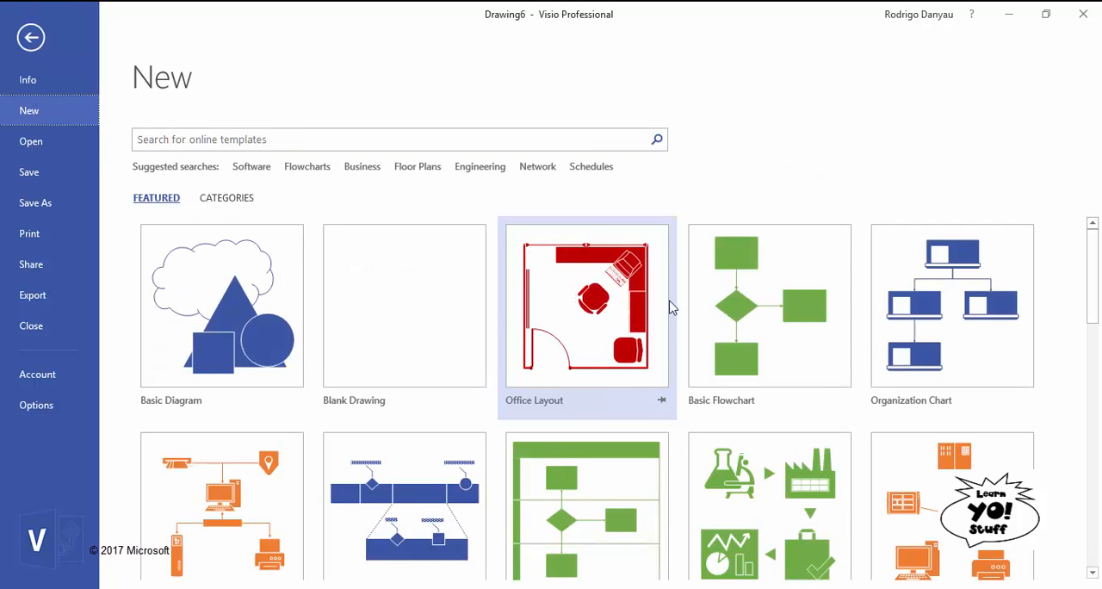
{"action": "scroll", "scroll_direction": "down", "scroll_amount": 3}
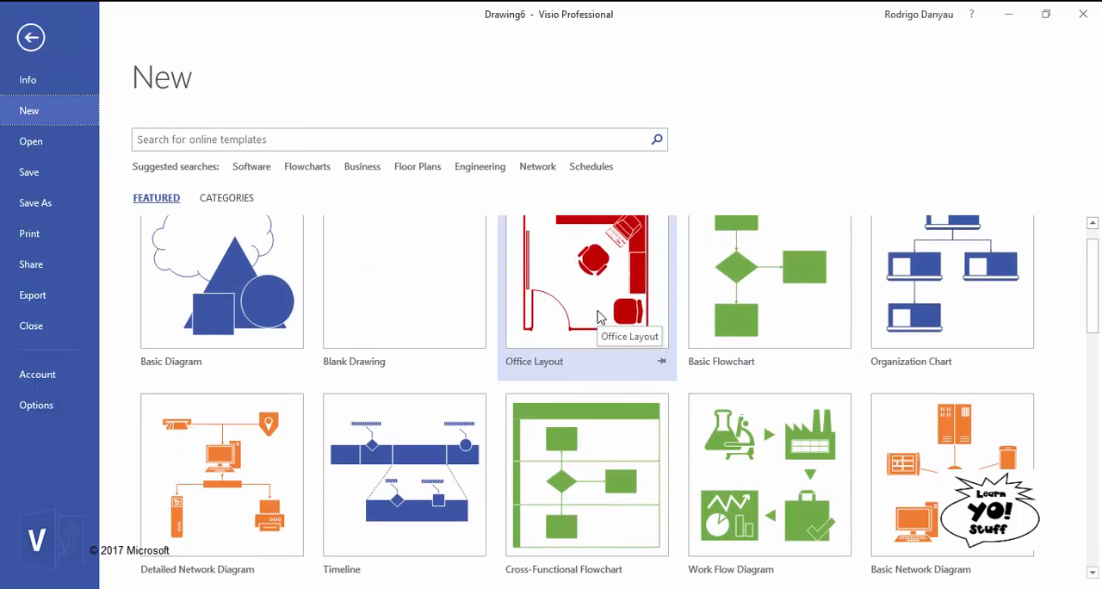
{"action": "scroll", "scroll_direction": "down", "scroll_amount": 3}
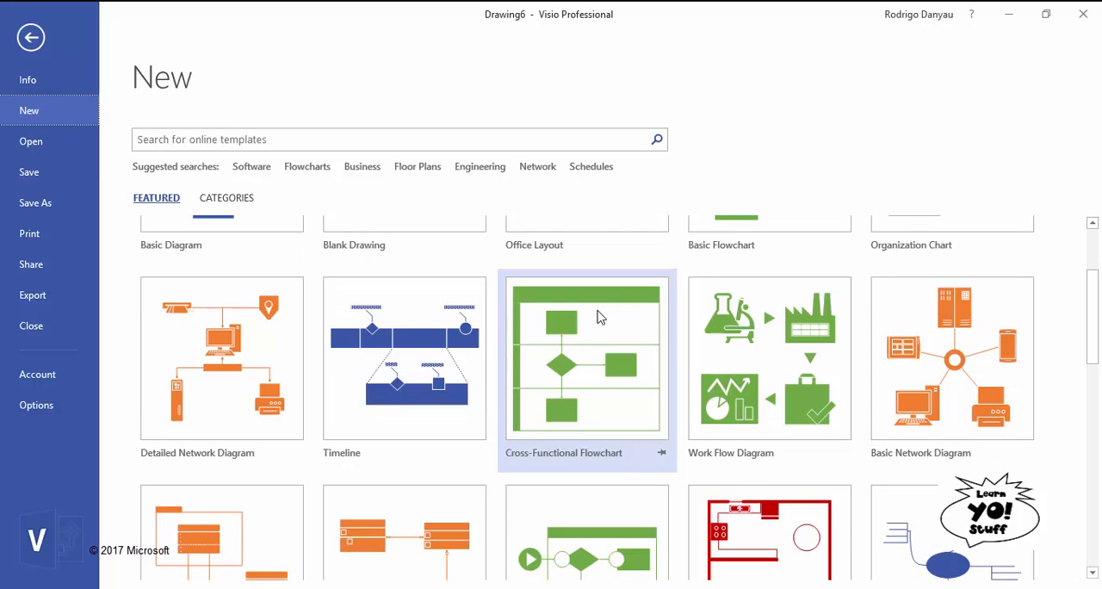
{"action": "scroll", "scroll_direction": "down", "scroll_amount": 3}
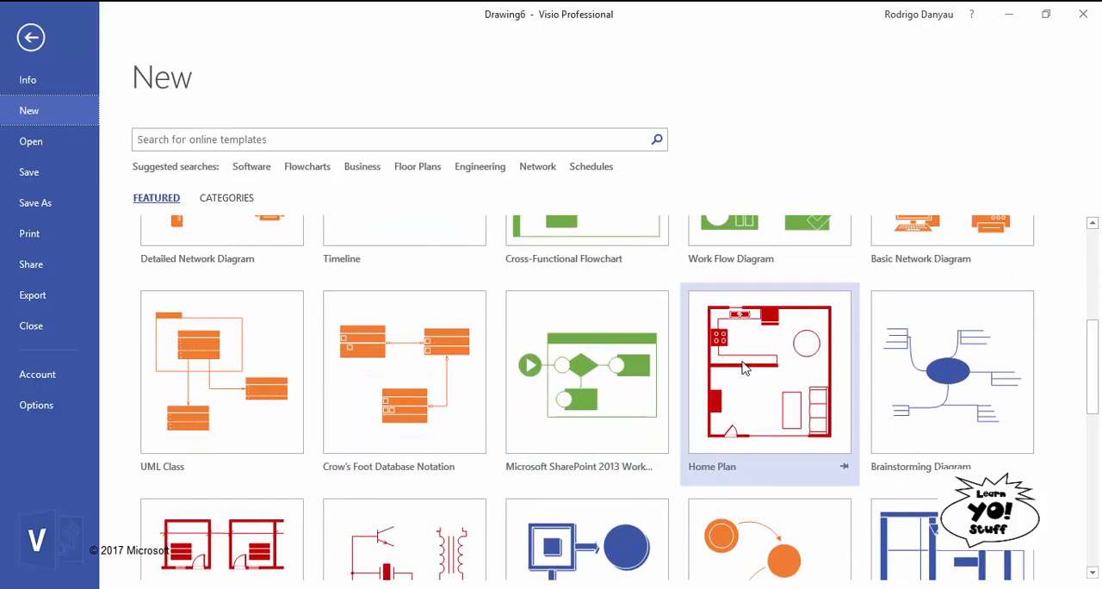
{"action": "scroll", "scroll_direction": "down", "scroll_amount": 3}
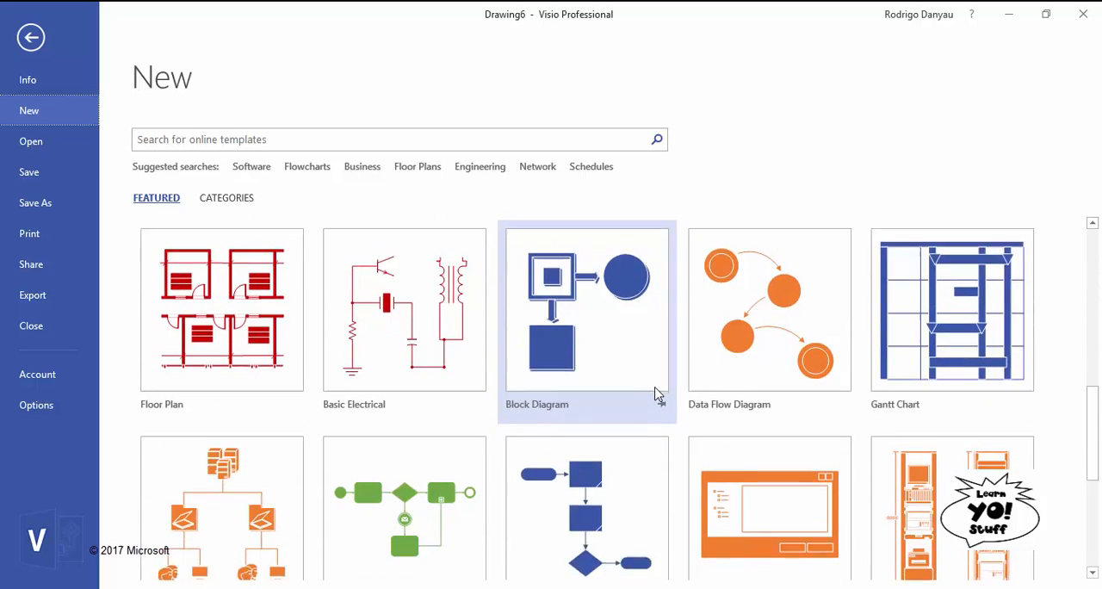
{"action": "scroll", "scroll_direction": "down", "scroll_amount": 3}
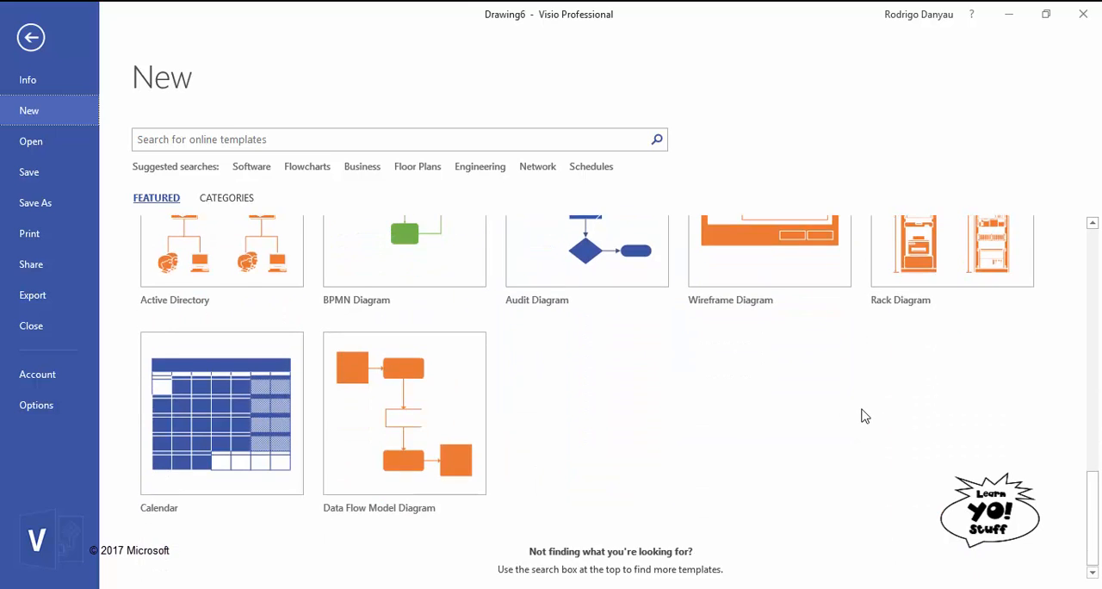
{"action": "scroll", "scroll_direction": "down", "scroll_amount": 3}
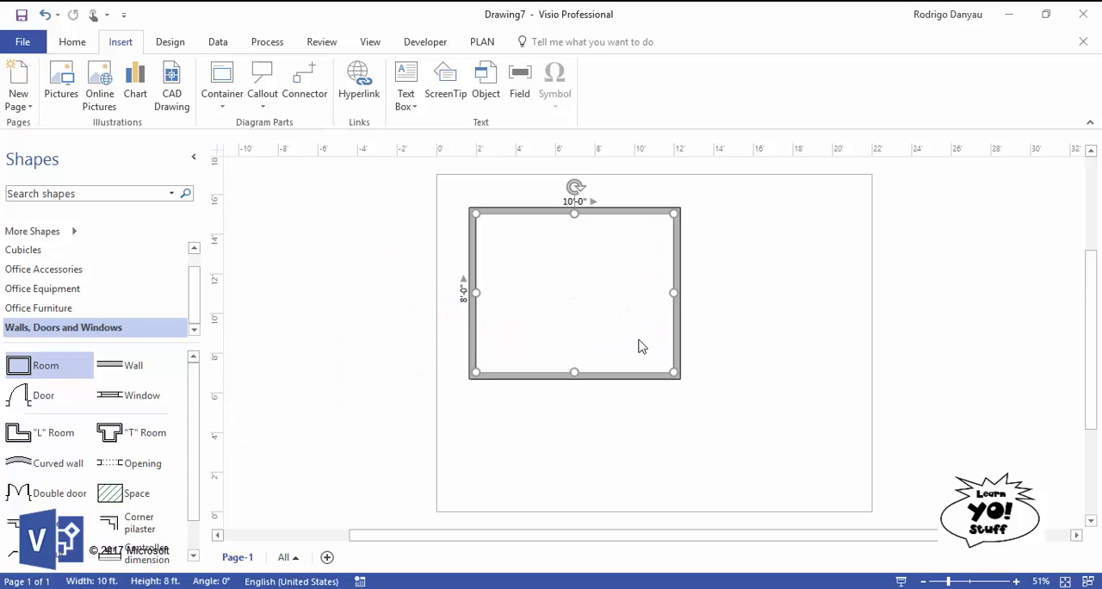
{"action": "mouse_move", "coordinate": [481, 325]}
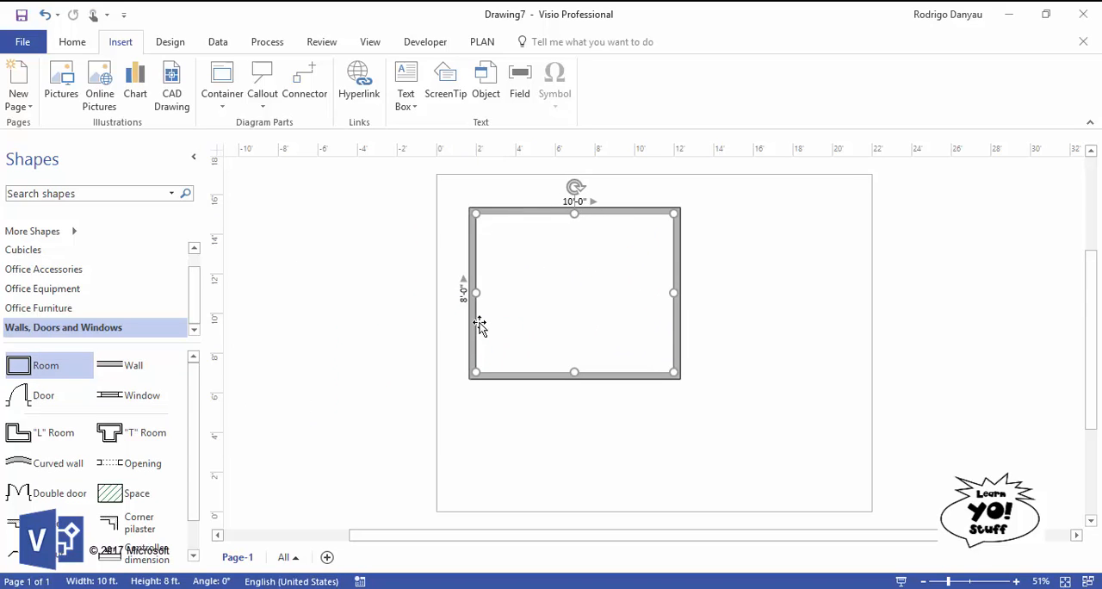
{"action": "mouse_move", "coordinate": [575, 372]}
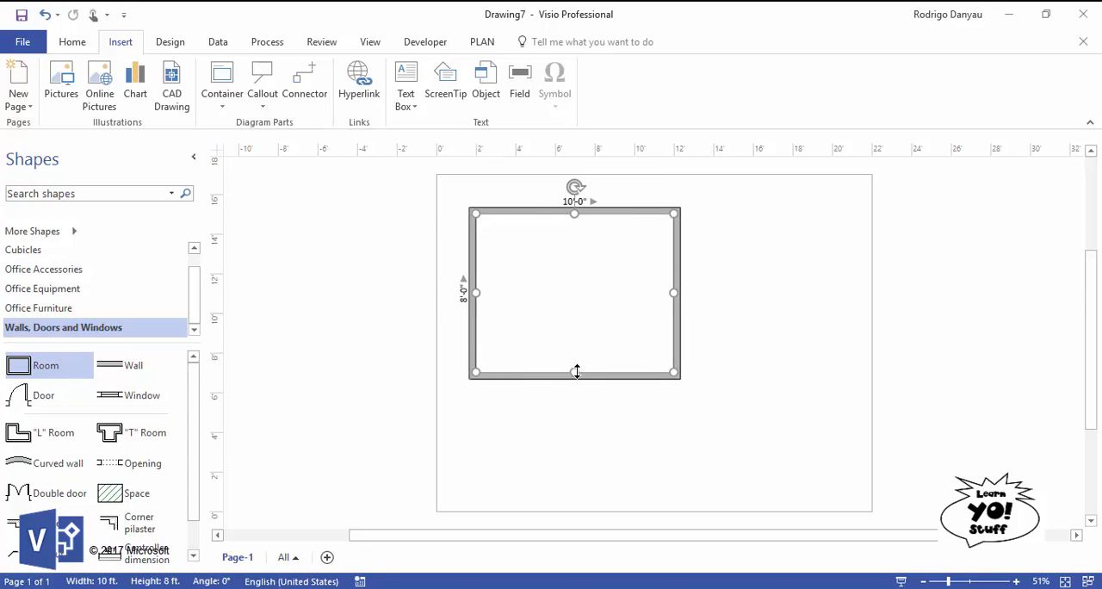
Resize the room to 10 ft wide by about 7 ft deep using its bottom handle
{"action": "left_click_drag", "start_coordinate": [575, 372], "coordinate": [575, 352]}
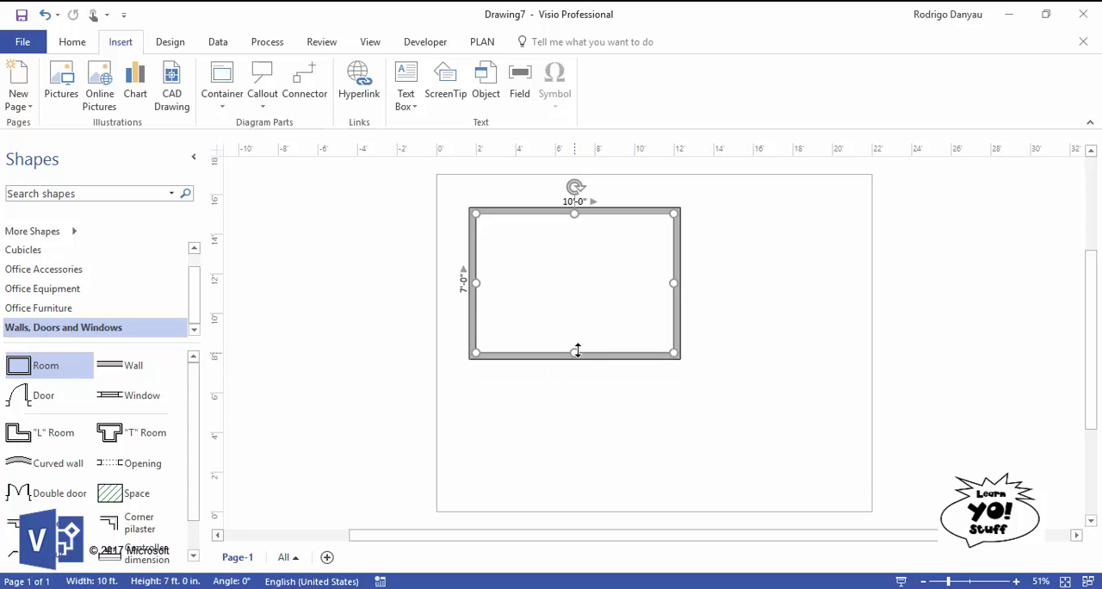
{"action": "left_click_drag", "start_coordinate": [575, 352], "coordinate": [576, 368]}
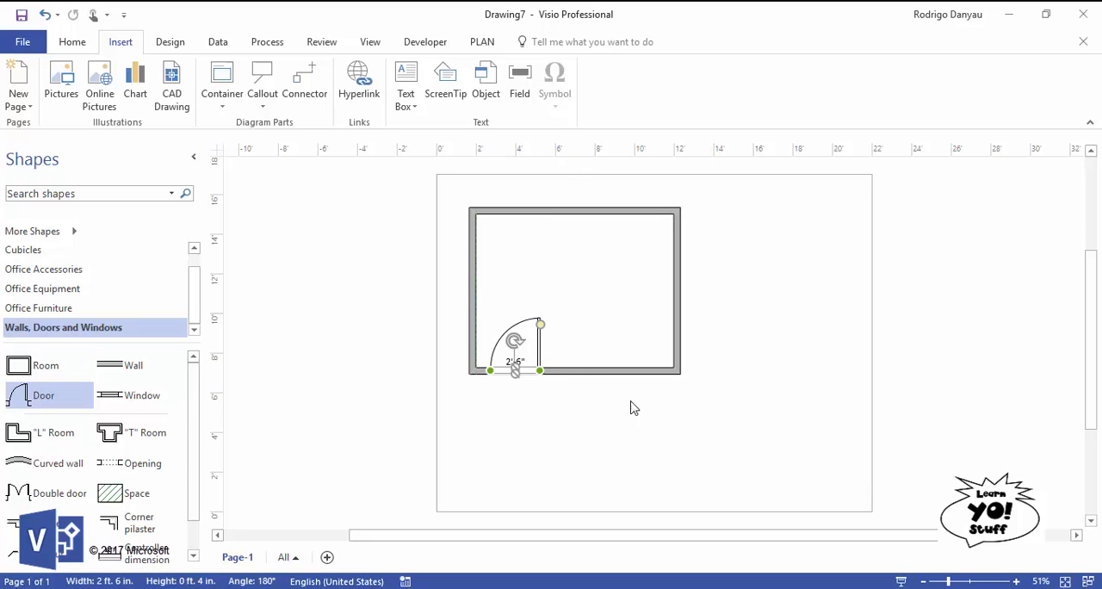
Narrow the door in the bottom wall to about 1 ft 9 in, then select the room
{"action": "left_click", "coordinate": [680, 433]}
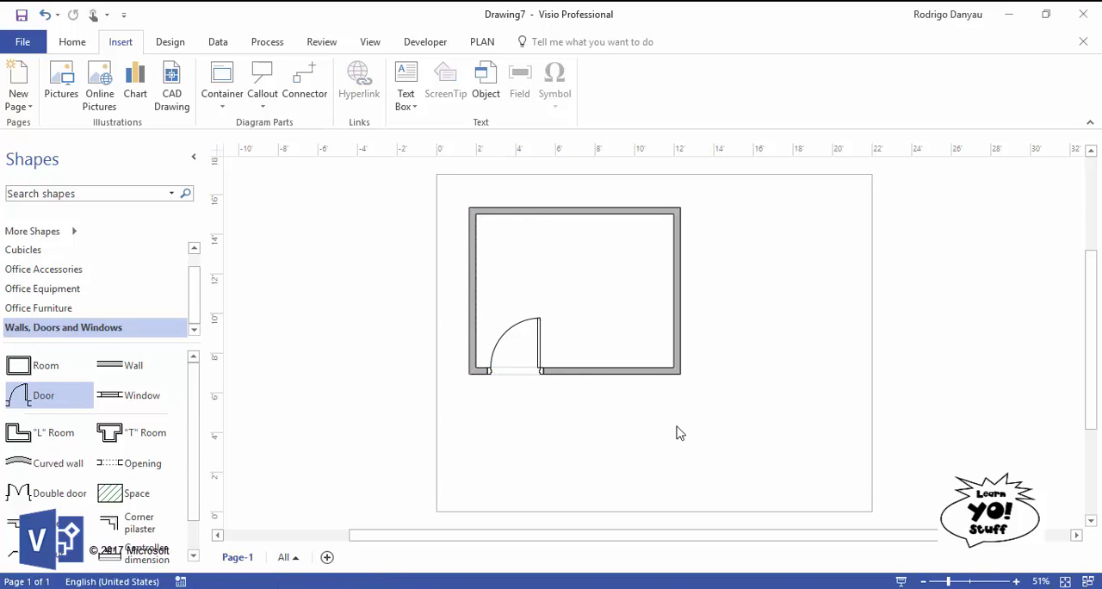
{"action": "mouse_move", "coordinate": [544, 344]}
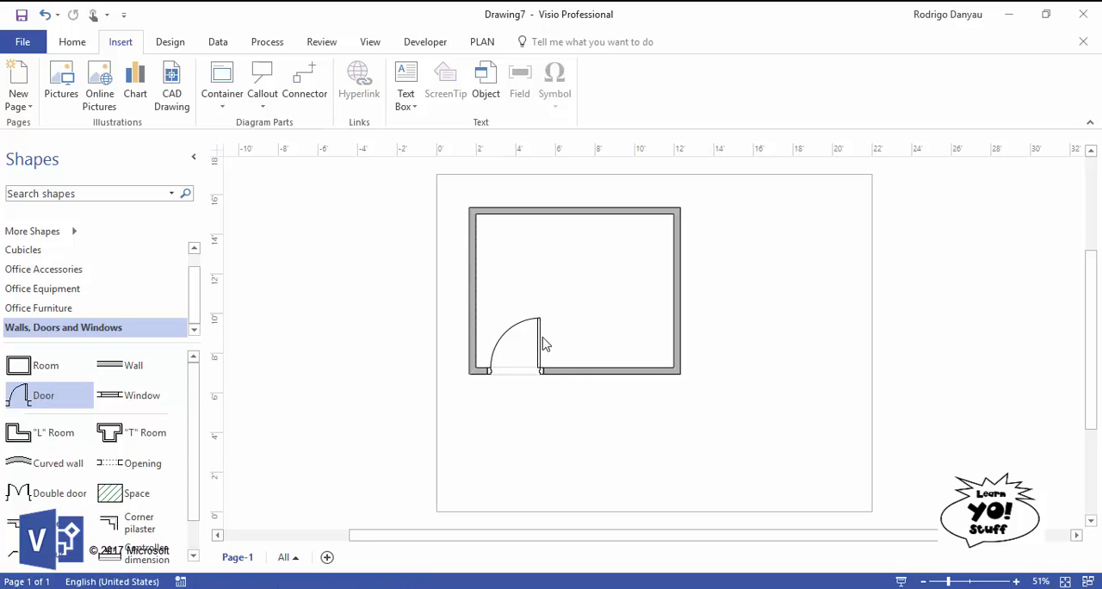
{"action": "left_click", "coordinate": [508, 353]}
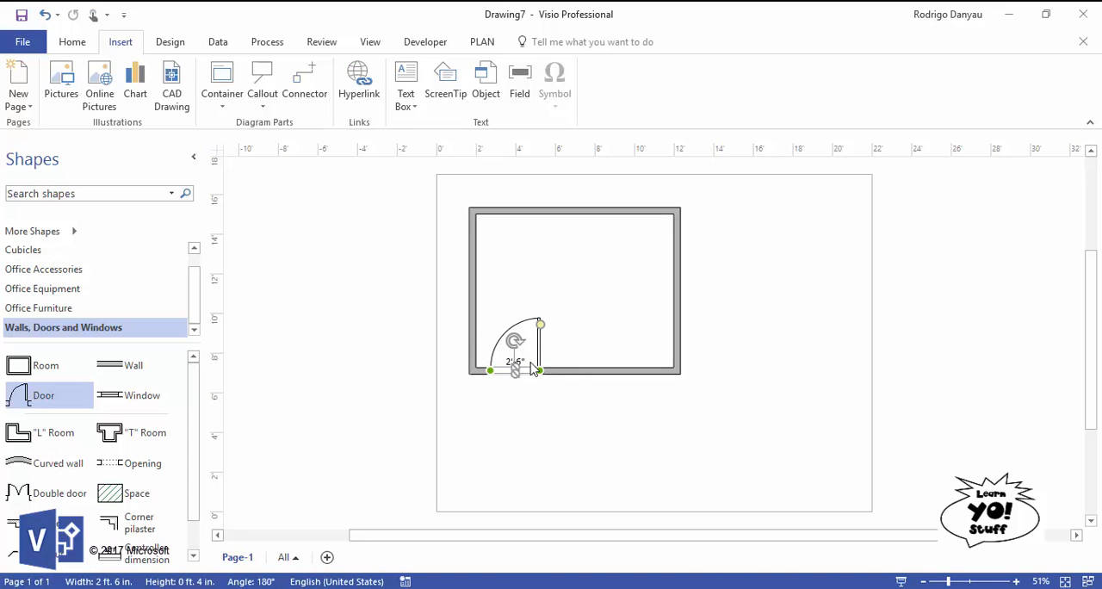
{"action": "left_click_drag", "start_coordinate": [540, 324], "coordinate": [524, 341]}
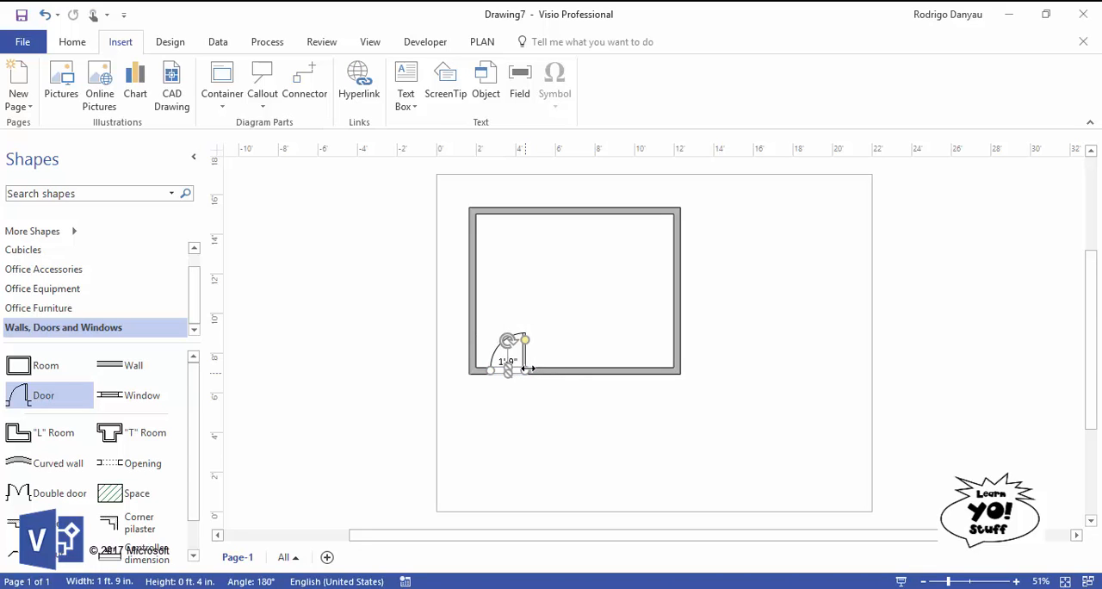
{"action": "left_click", "coordinate": [551, 405]}
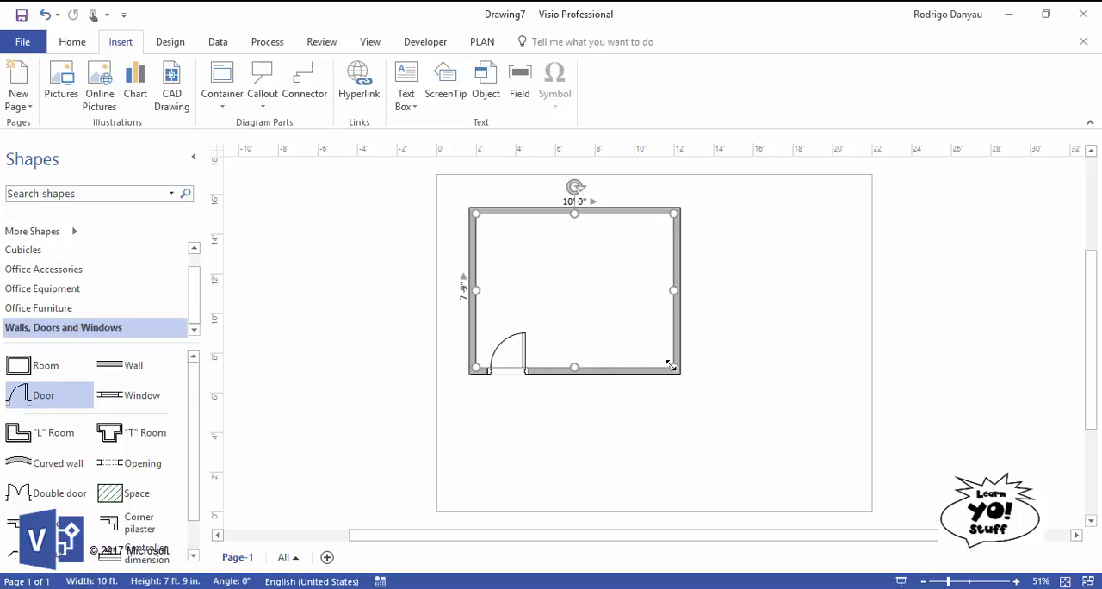
Shrink the room to about 9 ft 6 in by 7 ft 4 in around the door
{"action": "left_click_drag", "start_coordinate": [673, 365], "coordinate": [663, 358]}
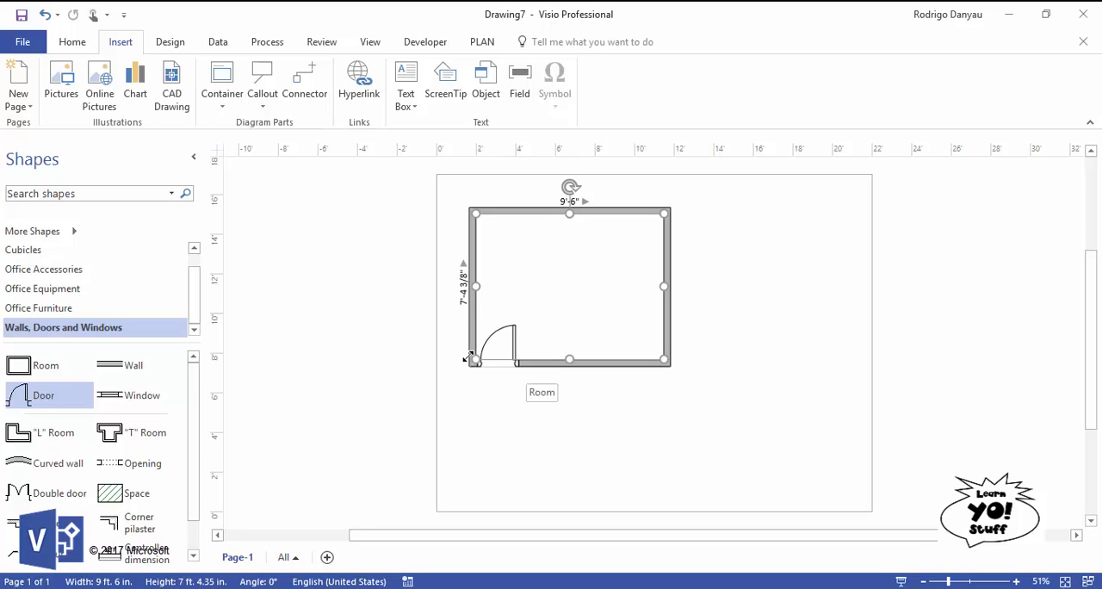
{"action": "scroll", "scroll_direction": "down", "scroll_amount": 3}
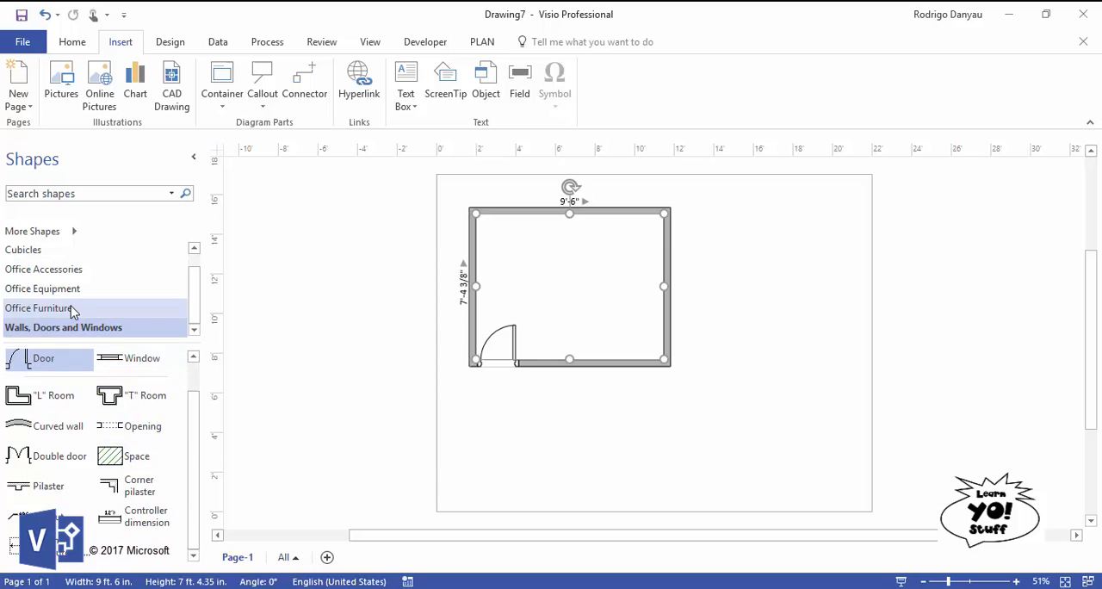
Add a Table from Office Furniture along the right wall, then create blank Drawing8
{"action": "left_click", "coordinate": [42, 307]}
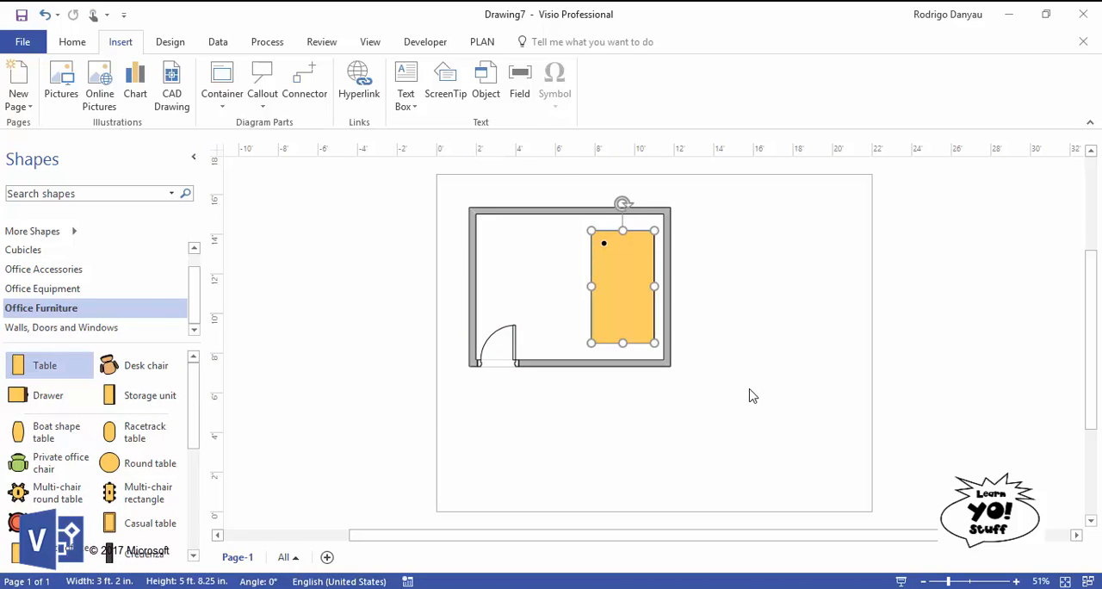
{"action": "mouse_move", "coordinate": [752, 392]}
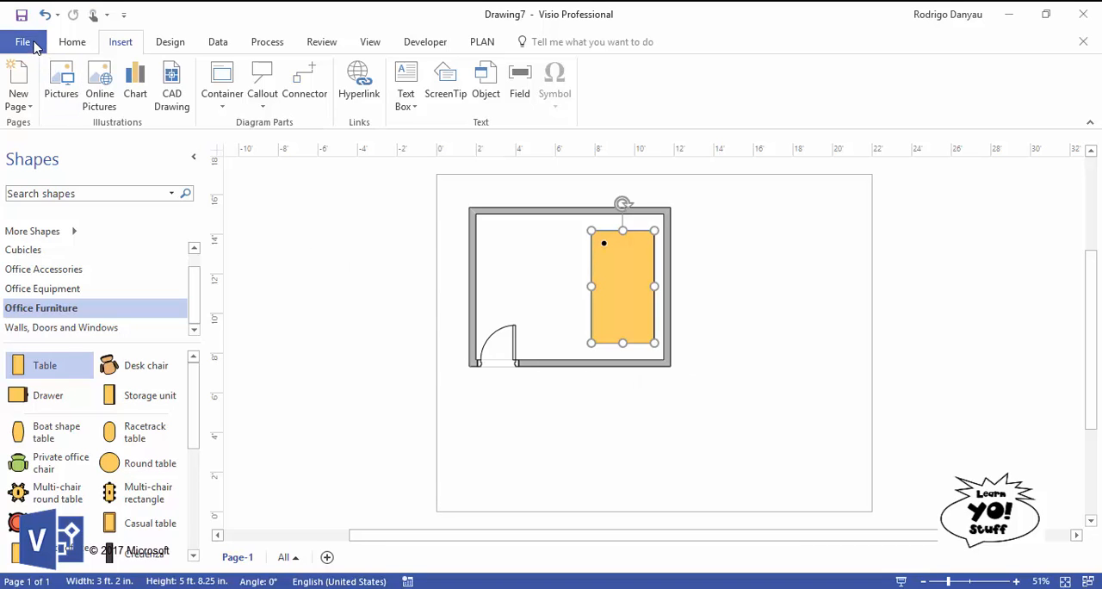
{"action": "left_click", "coordinate": [24, 42]}
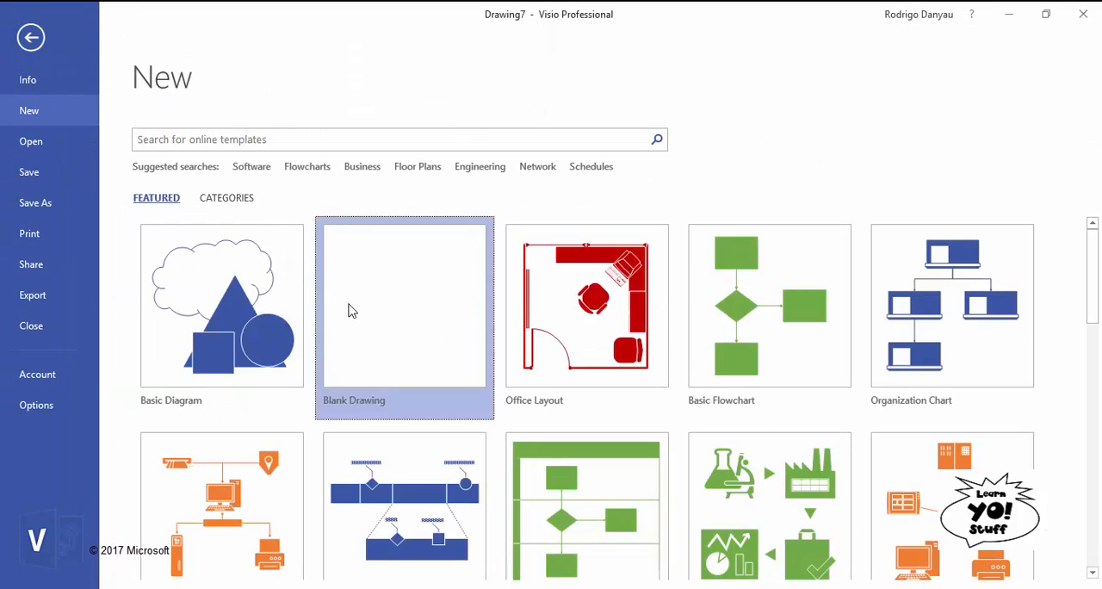
{"action": "left_click", "coordinate": [404, 306]}
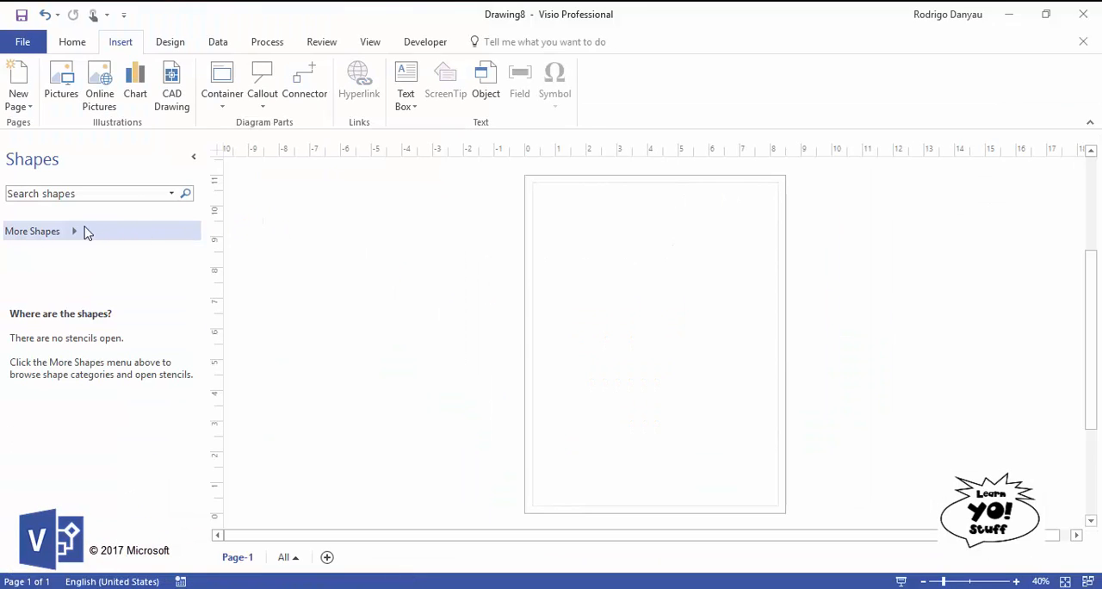
Add the Directional Map Shapes 3D stencil from Maps and Floor Plans via More Shapes
{"action": "left_click", "coordinate": [31, 231]}
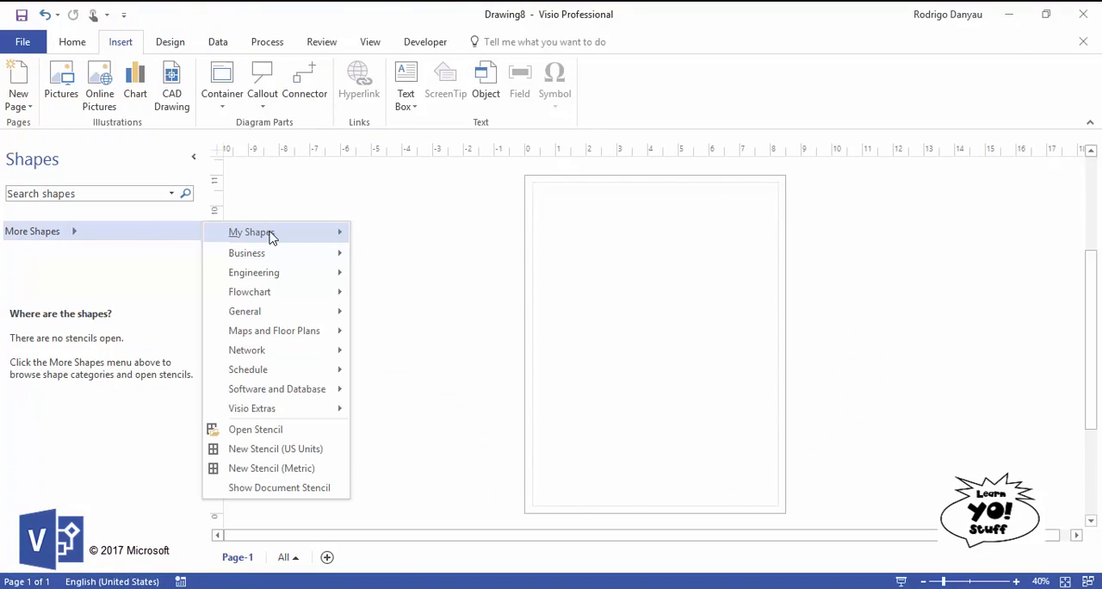
{"action": "mouse_move", "coordinate": [274, 330]}
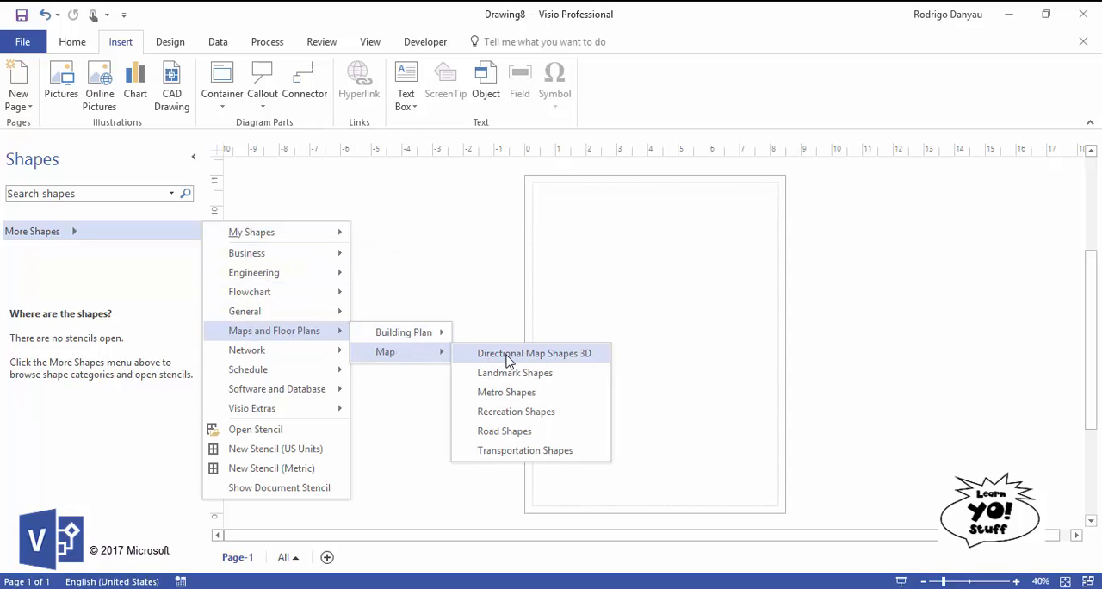
{"action": "left_click", "coordinate": [534, 353]}
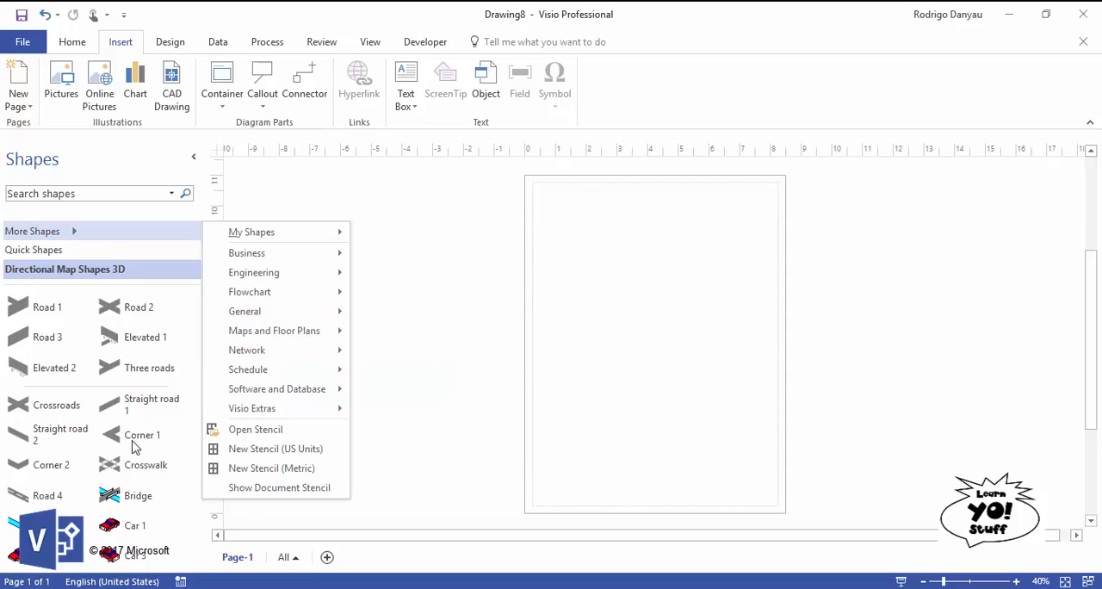